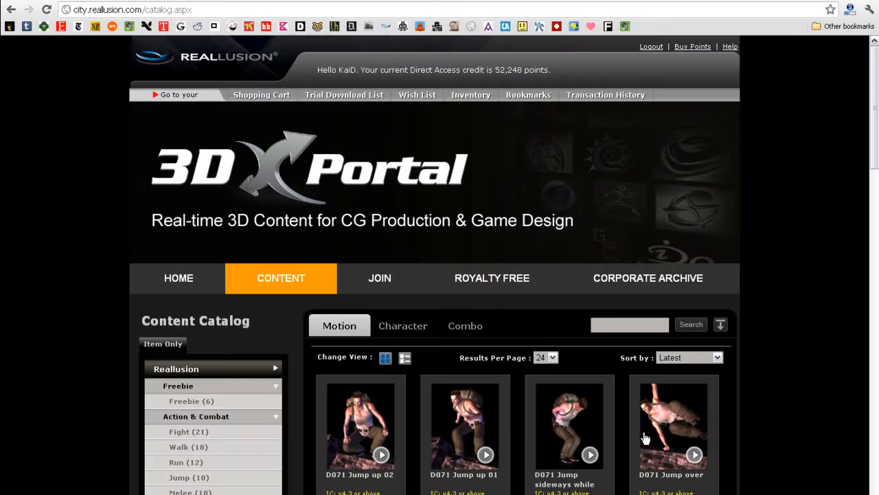
Scroll through the 3DX Portal motion catalog results.
scroll("down", 3)
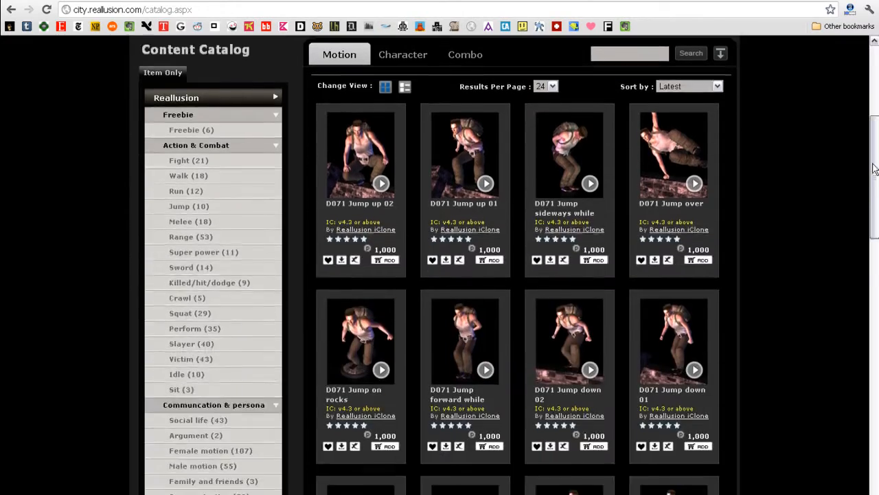
scroll("down", 3)
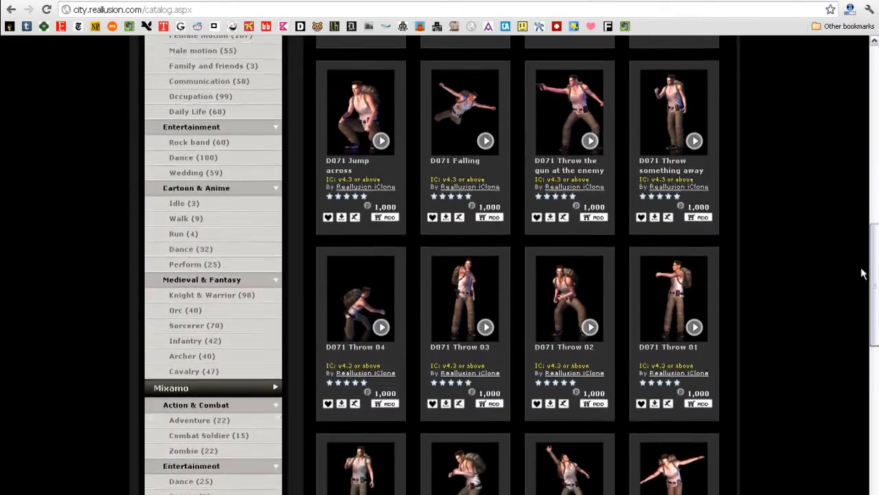
scroll("up", 3)
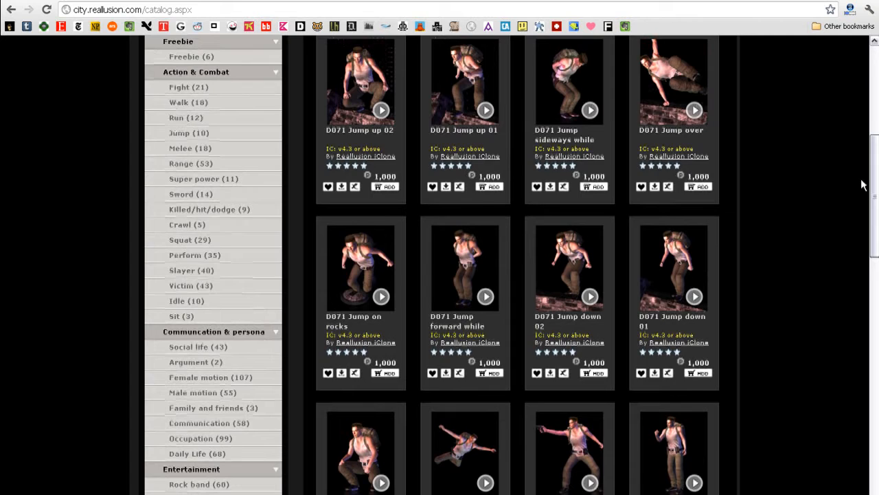
scroll("down", 3)
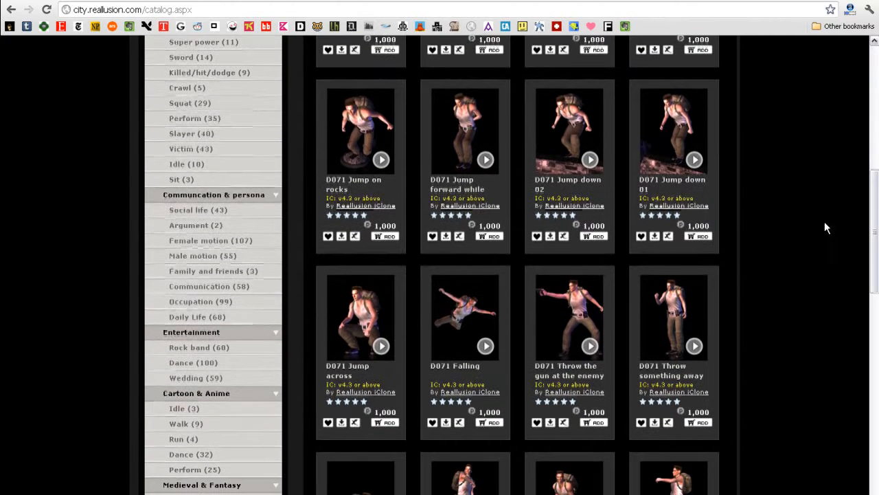
scroll("up", 3)
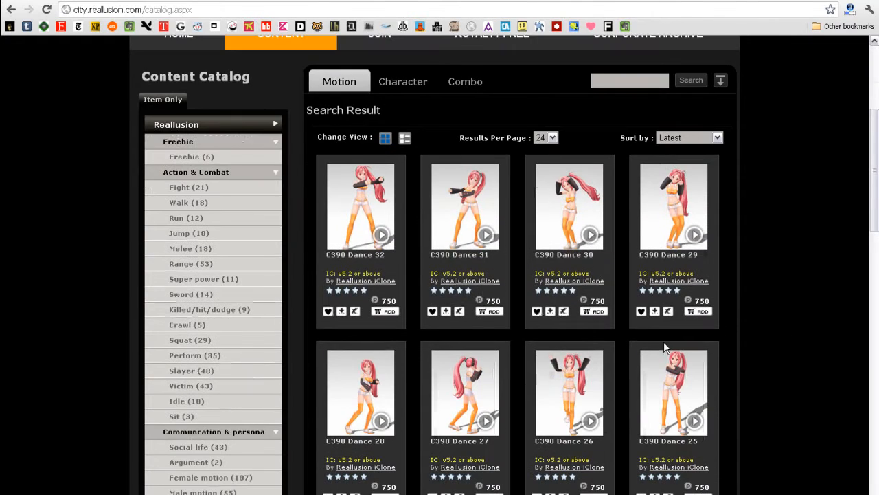
mouse_move(438, 362)
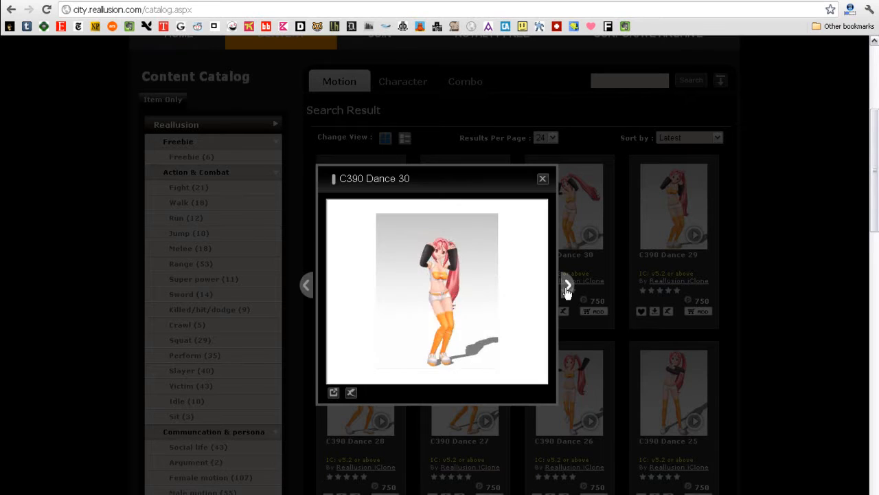
Preview C390 Dance 29, return to the previous motion, then close the preview.
left_click(568, 284)
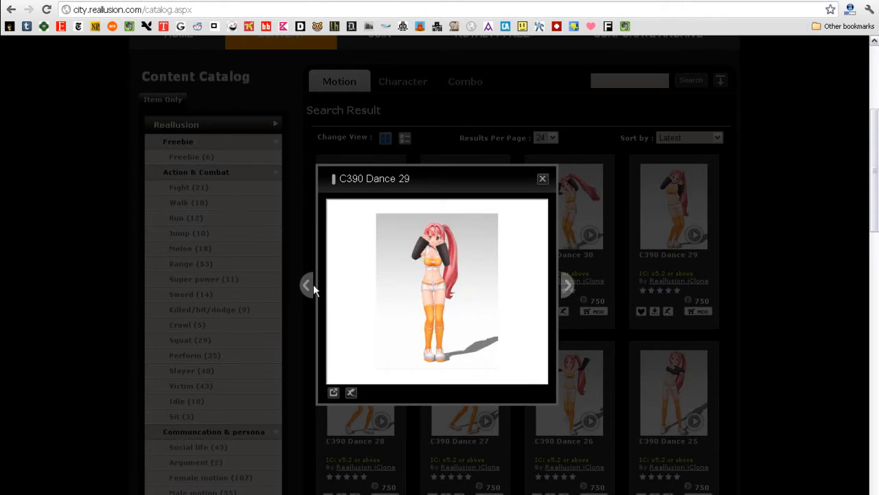
left_click(307, 285)
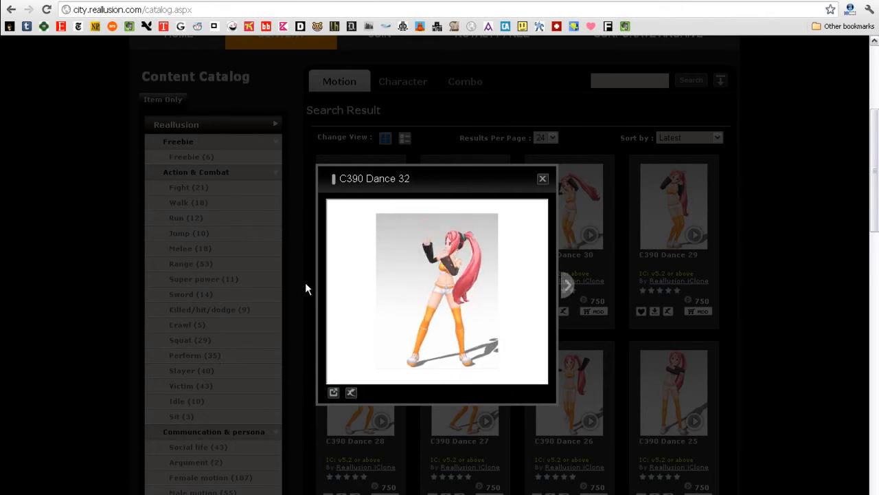
left_click(542, 178)
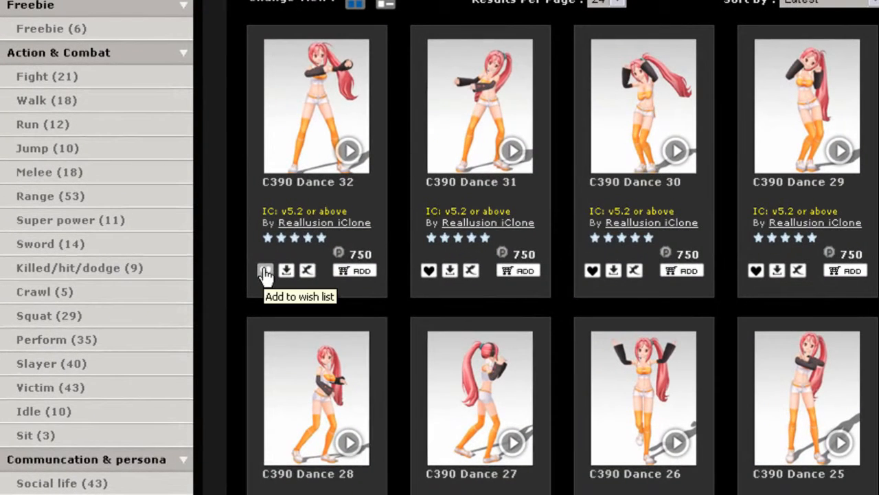
mouse_move(287, 270)
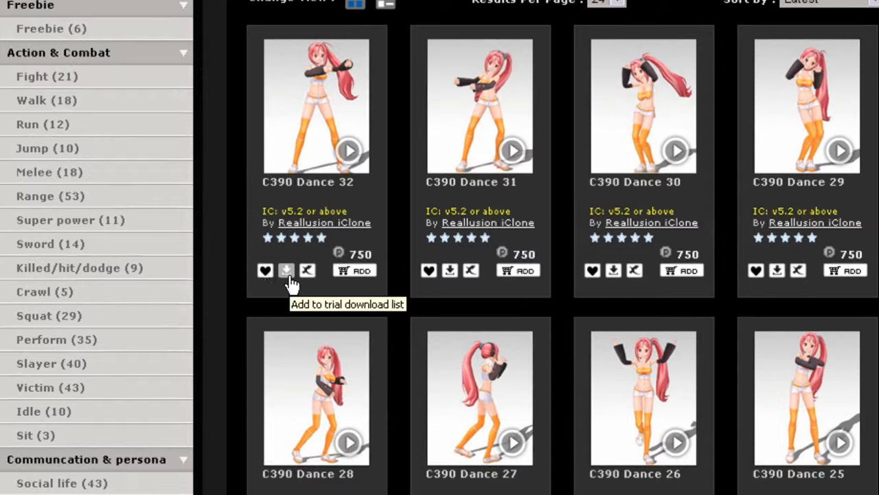
mouse_move(307, 270)
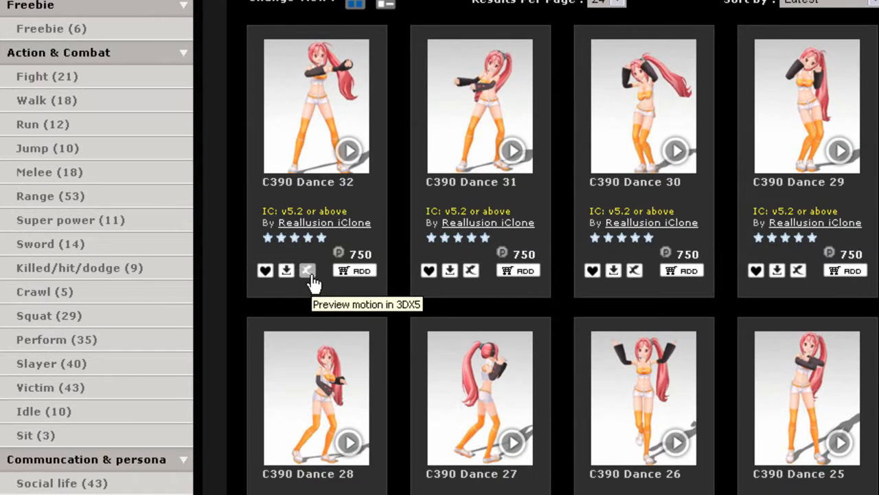
mouse_move(355, 275)
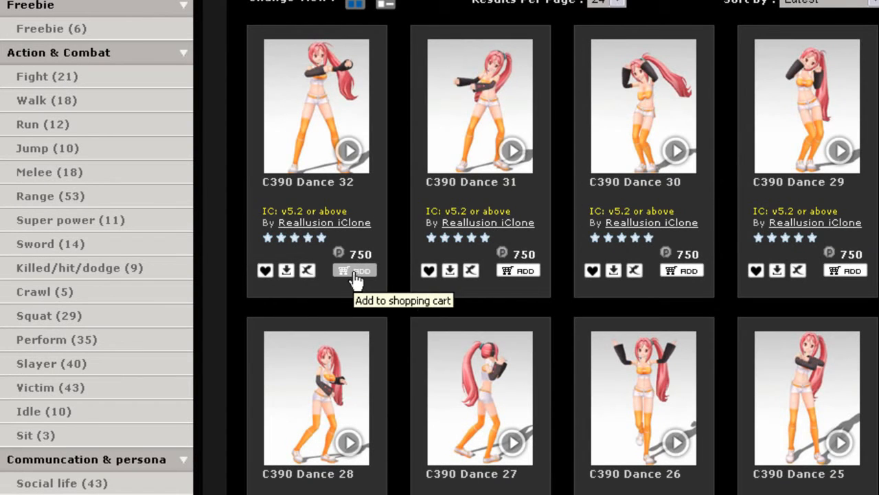
scroll("down", 3)
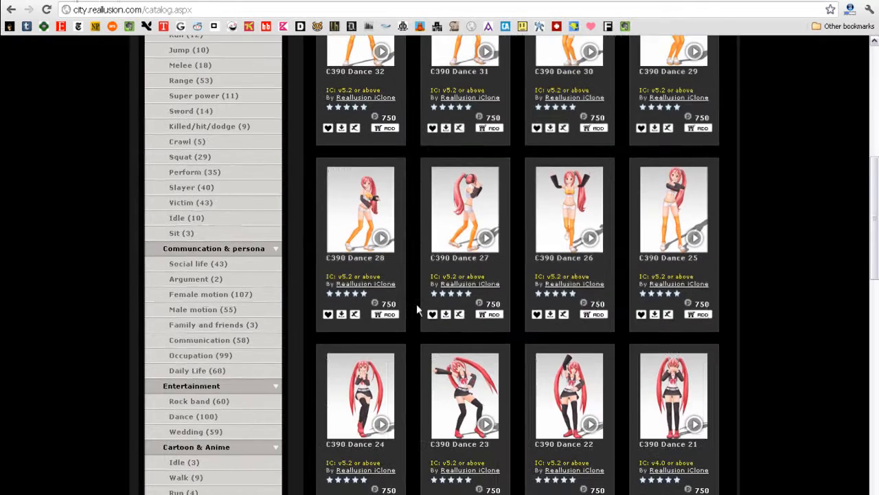
scroll("up", 3)
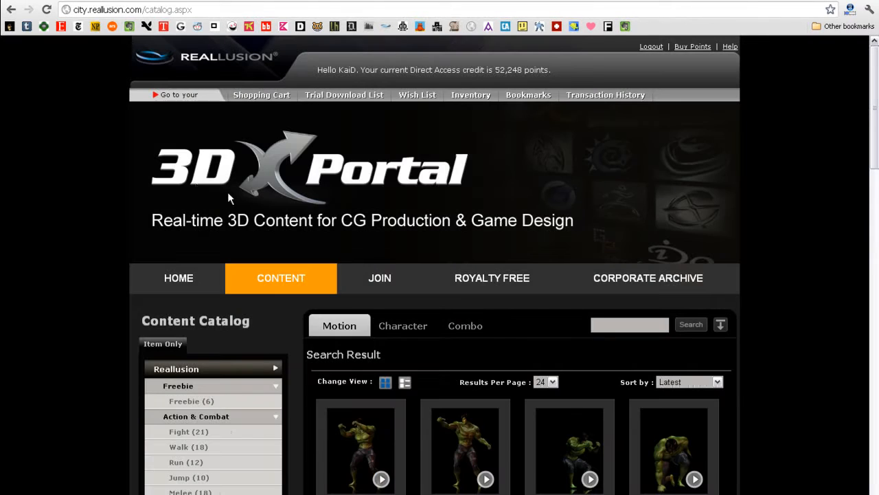
Play the D044A Smash 01 motion preview from its thumbnail.
scroll("down", 3)
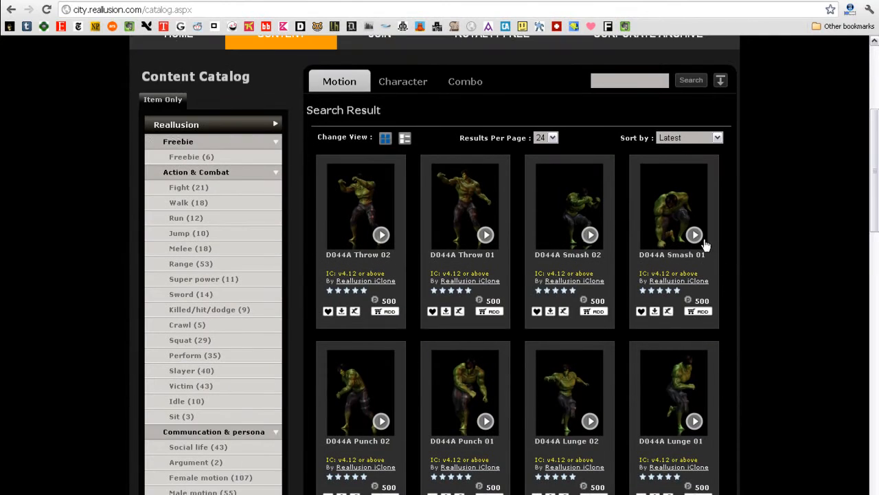
left_click(693, 234)
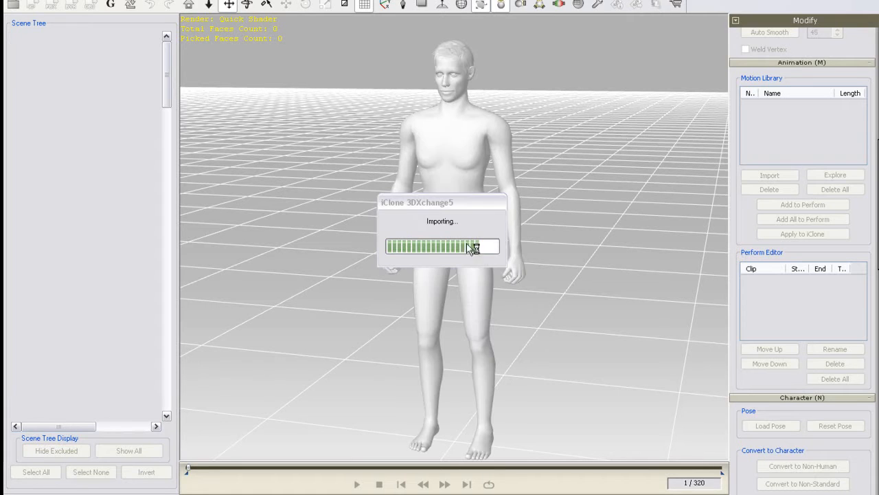
mouse_move(535, 264)
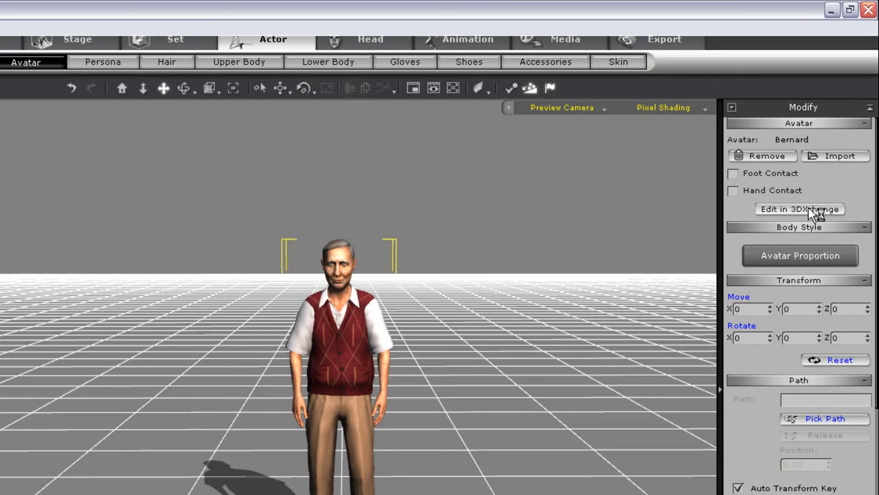
Send iClone's Bernard avatar to 3DXchange5 via Edit in 3DXchange.
left_click(799, 209)
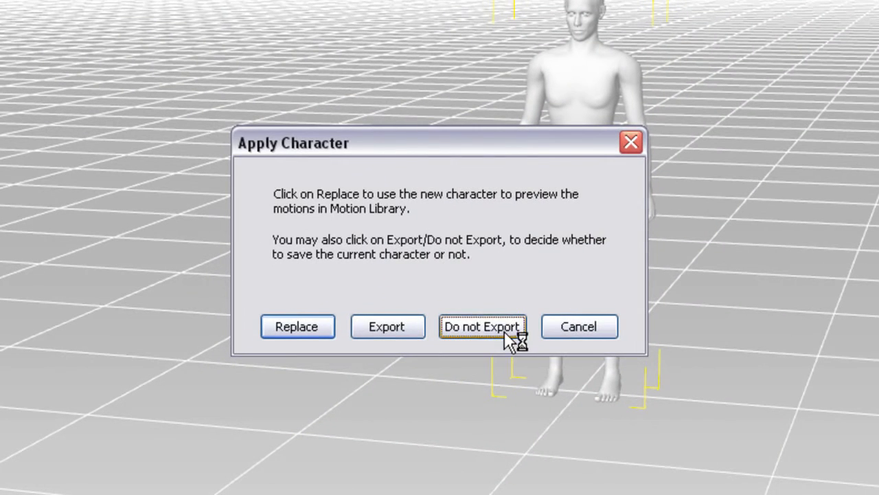
mouse_move(635, 258)
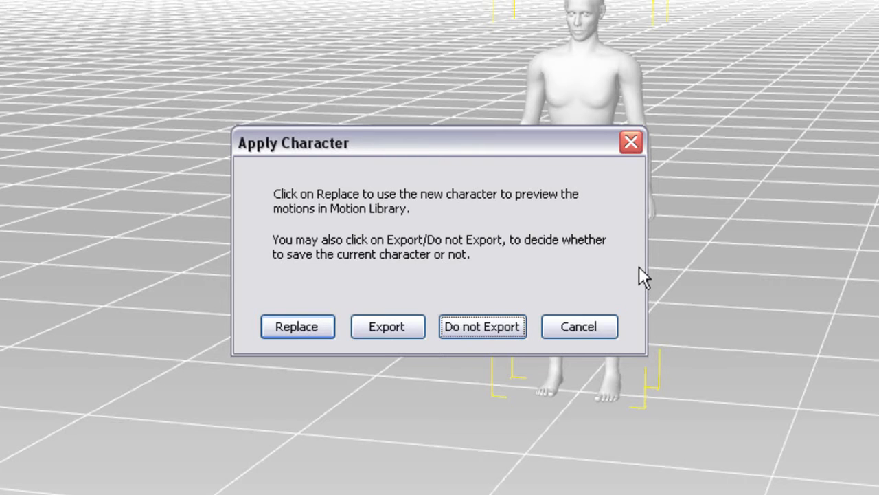
mouse_move(298, 327)
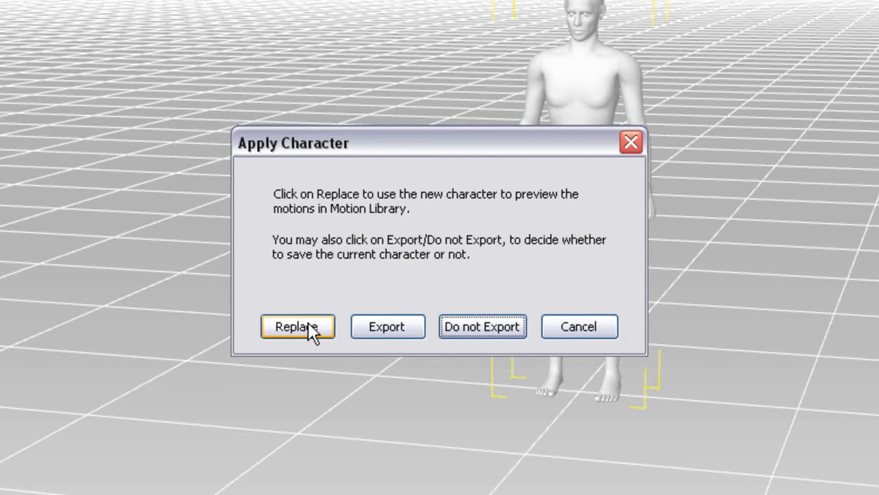
Replace the neutral preview figure with Bernard.
left_click(297, 326)
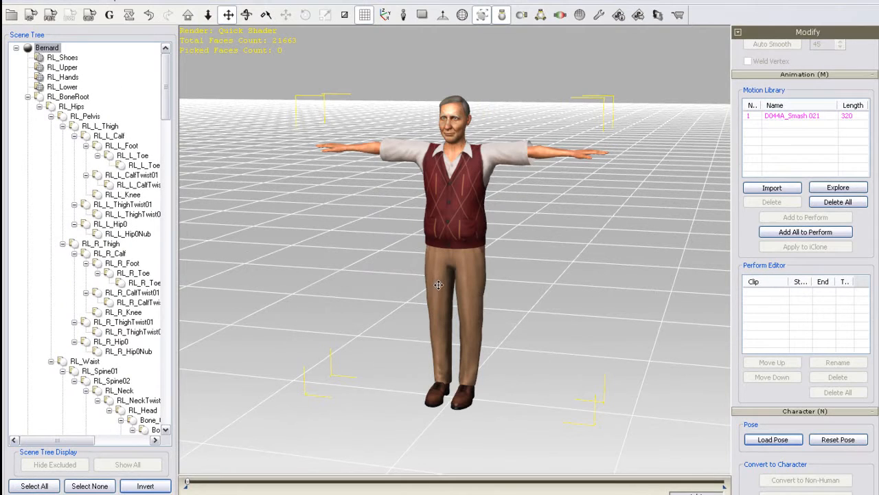
mouse_move(471, 220)
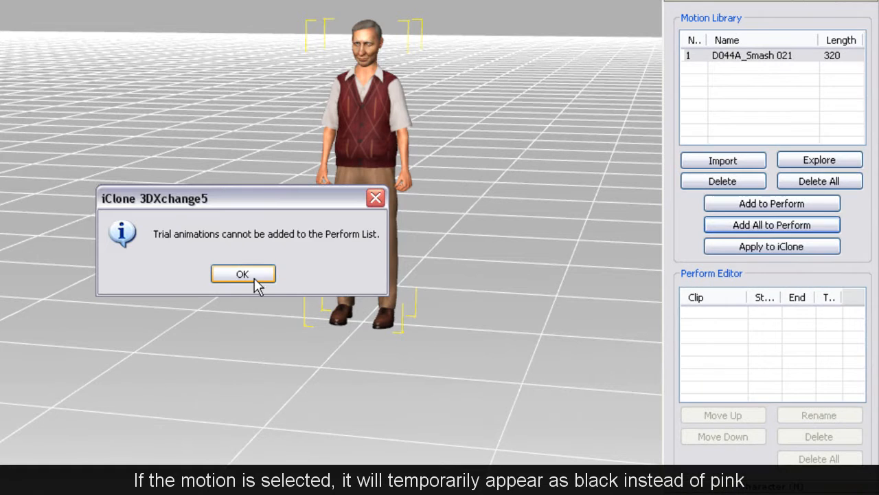
Dismiss the trial-animation warning and start buying the Smash motion's export license.
left_click(242, 273)
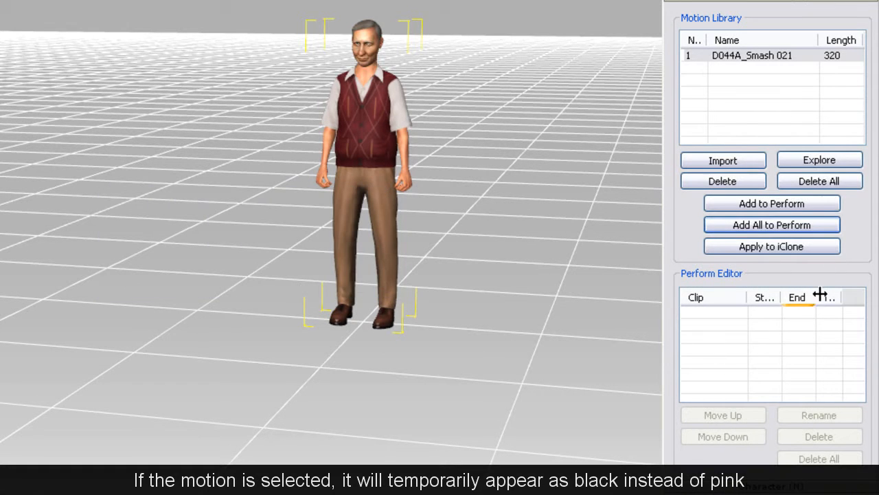
left_click(752, 55)
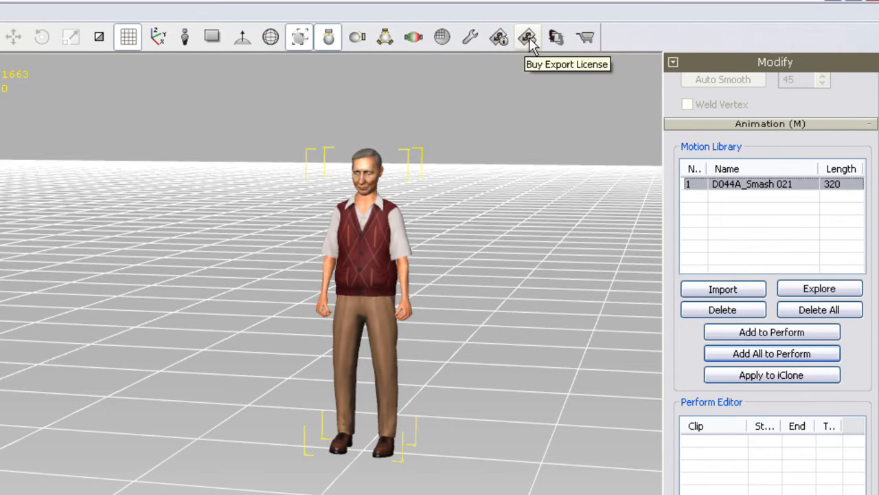
mouse_move(529, 50)
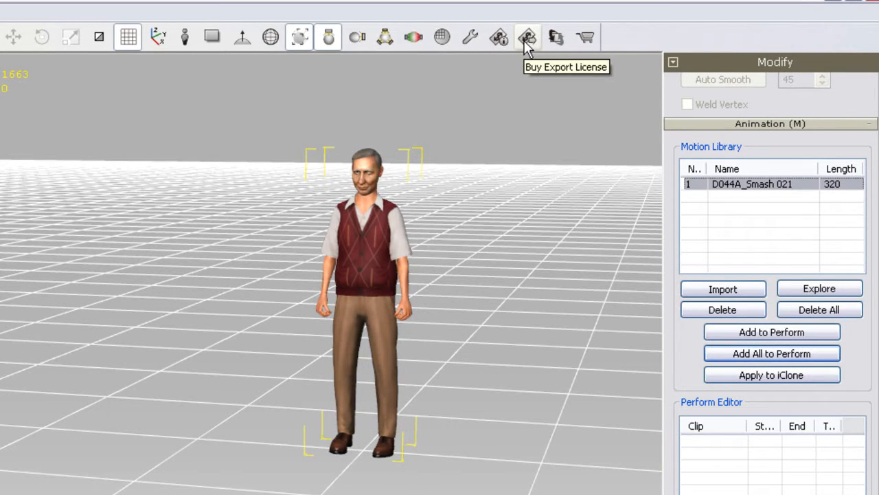
left_click(528, 37)
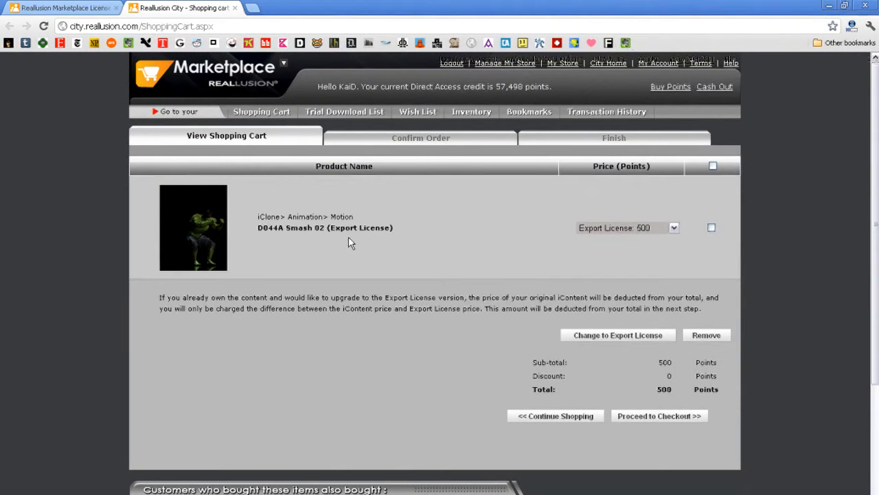
Check out the D044A Smash 02 export license from the cart.
left_click(673, 227)
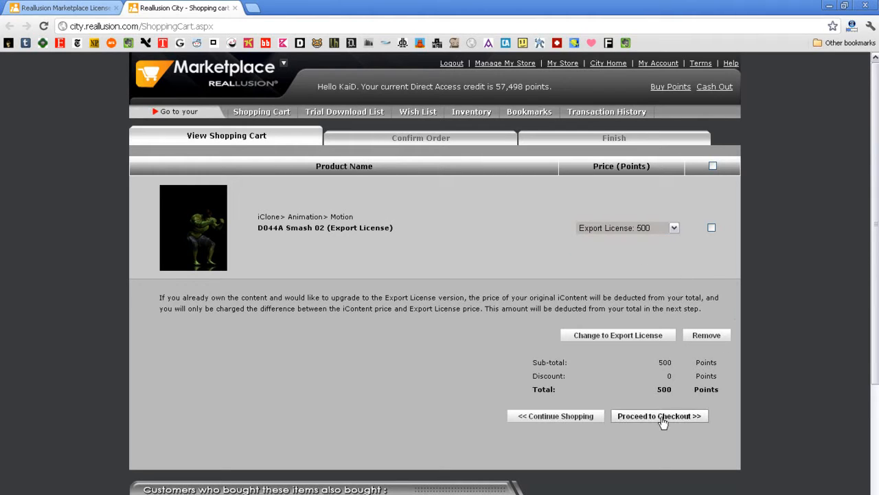
left_click(659, 415)
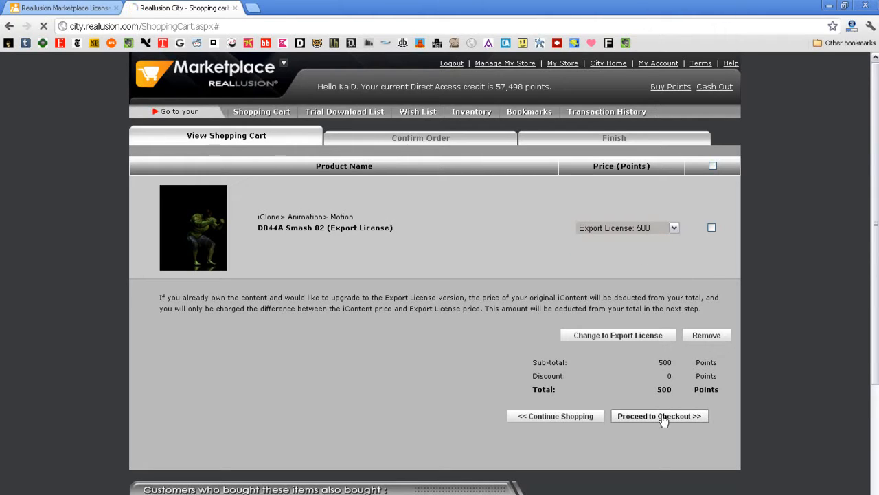
left_click(659, 416)
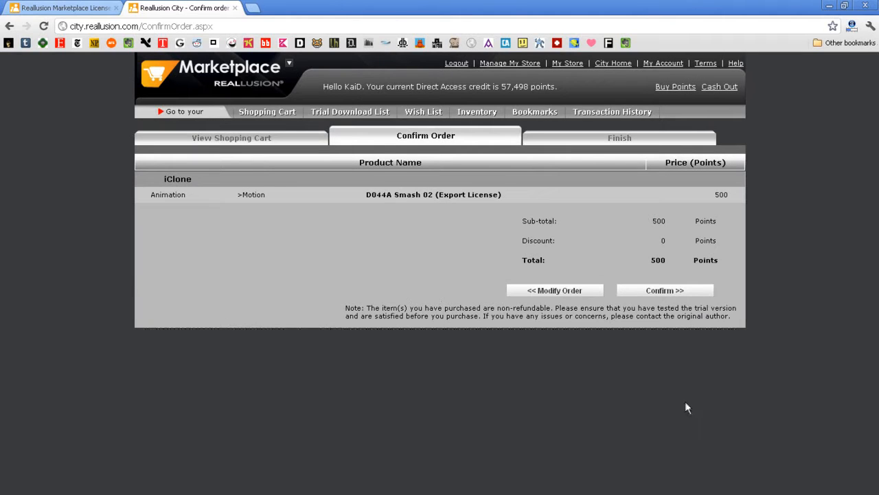
mouse_move(665, 289)
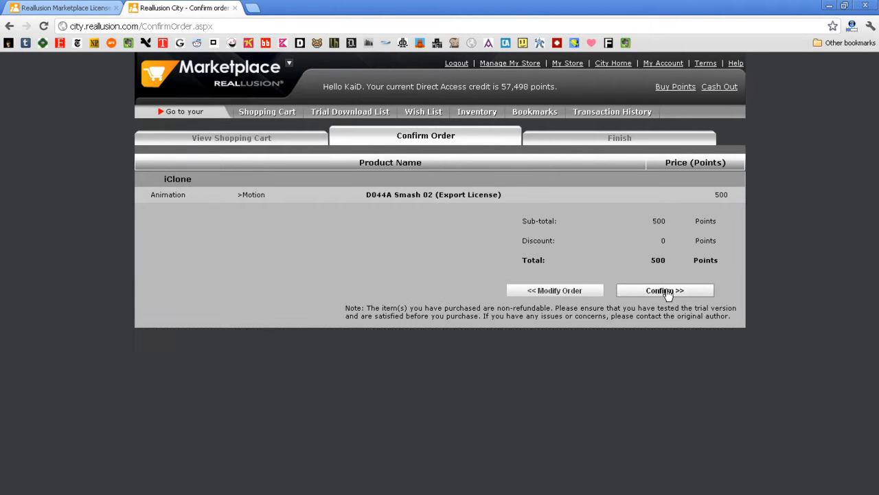
Confirm the 500-point D044A Smash 02 export license order.
left_click(665, 290)
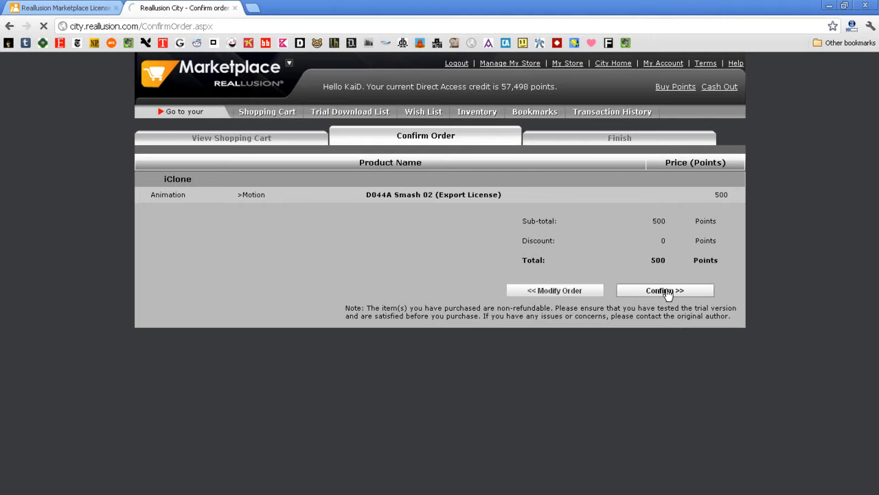
left_click(665, 289)
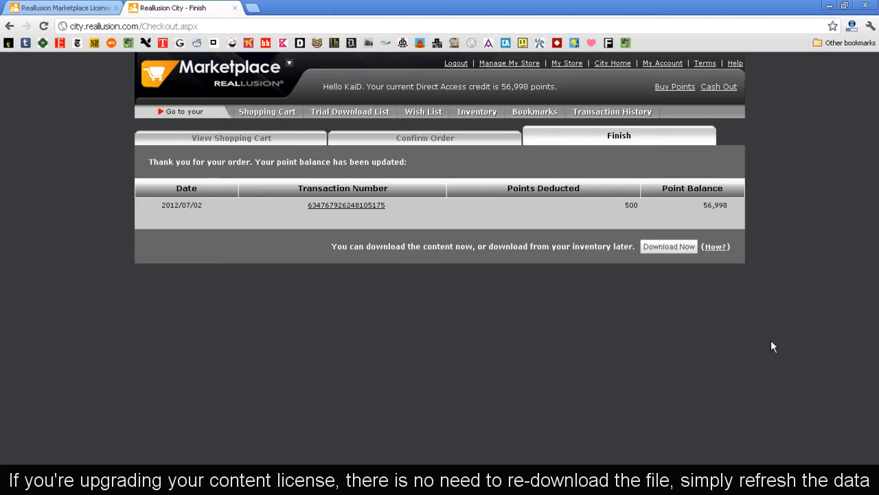
mouse_move(781, 335)
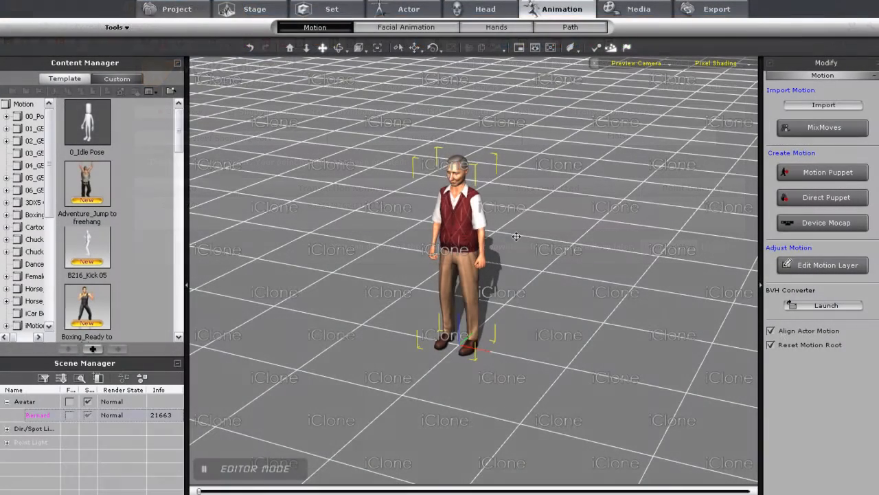
Switch iClone to the Project page.
left_click(176, 9)
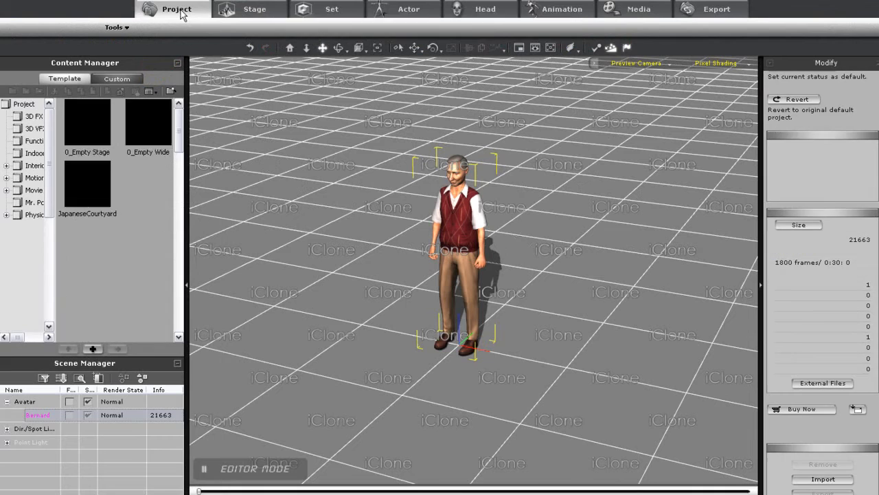
left_click(177, 9)
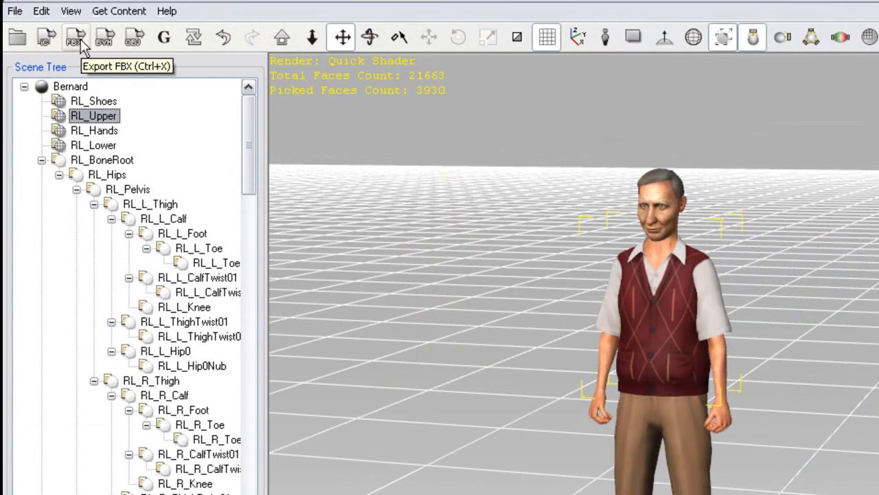
Open the Export FBX dialog for Bernard.
left_click(76, 37)
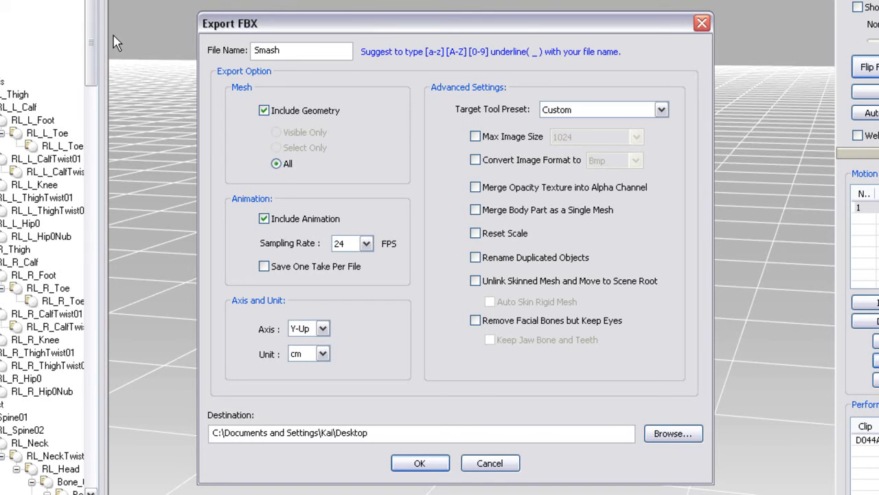
mouse_move(263, 111)
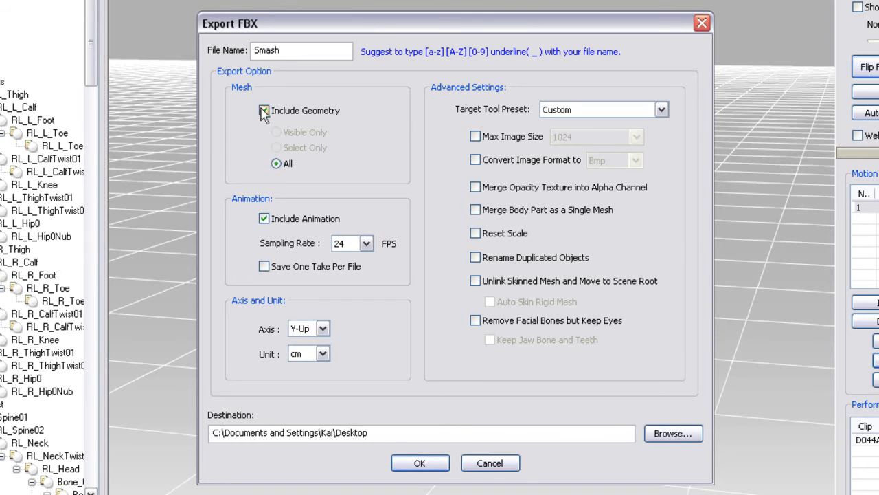
Export Smash.fbx to the Desktop with geometry excluded, animation only.
left_click(264, 111)
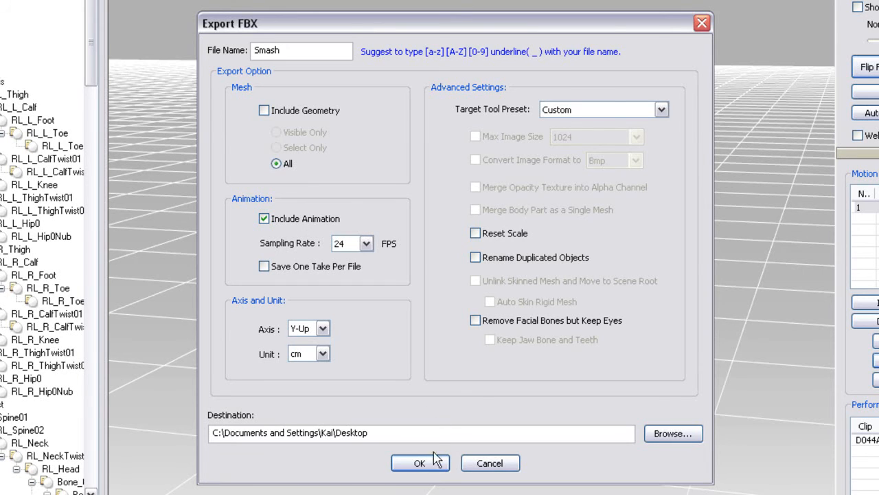
left_click(420, 462)
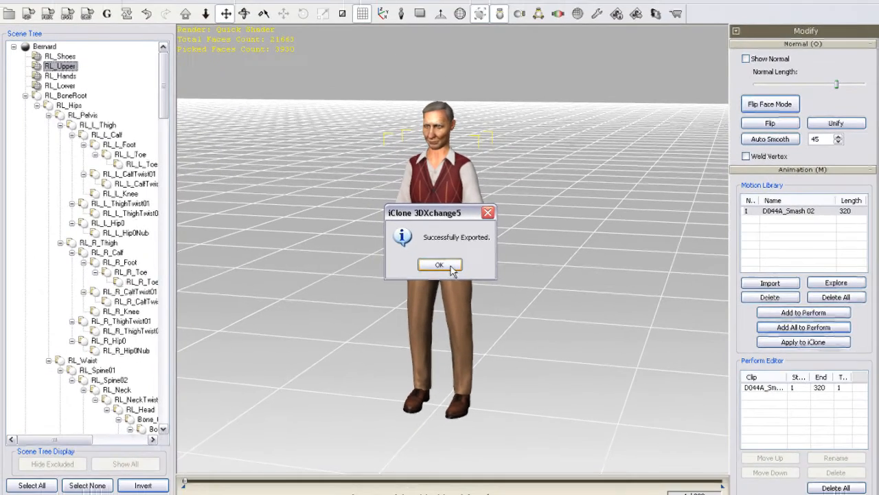
Acknowledge the 'Successfully Exported.' message to return to Bernard with the Smash motion.
left_click(440, 264)
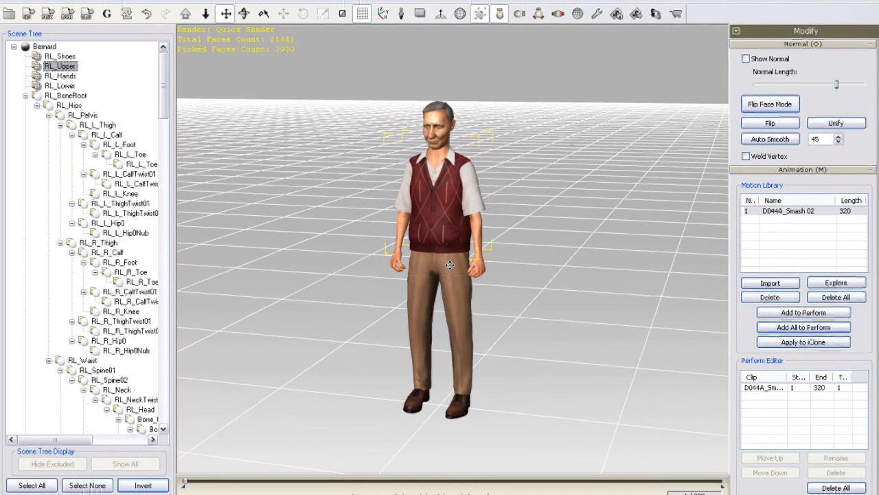